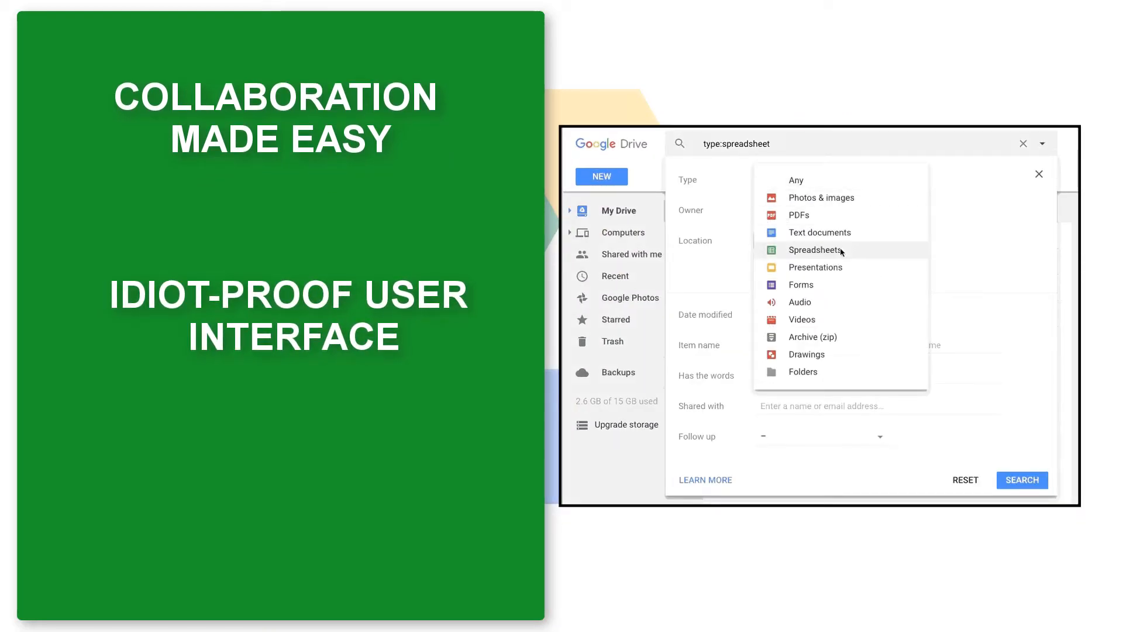
- Filter to Spreadsheets, Owned by me, located in THE MUSE, and run the search
click(814, 249)
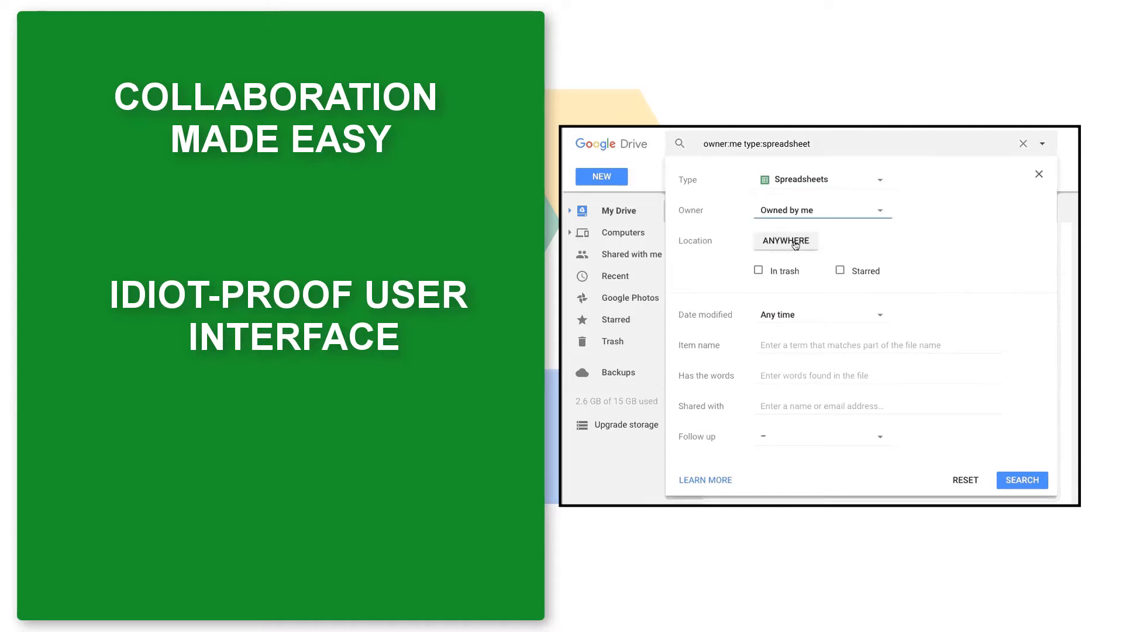
click(785, 241)
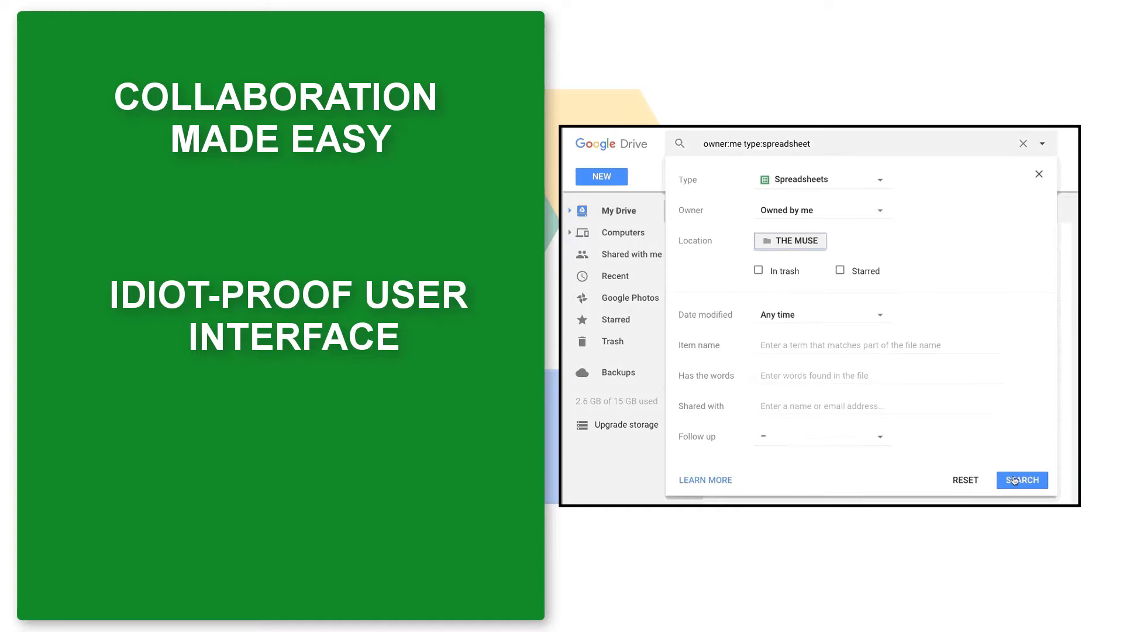
click(1022, 480)
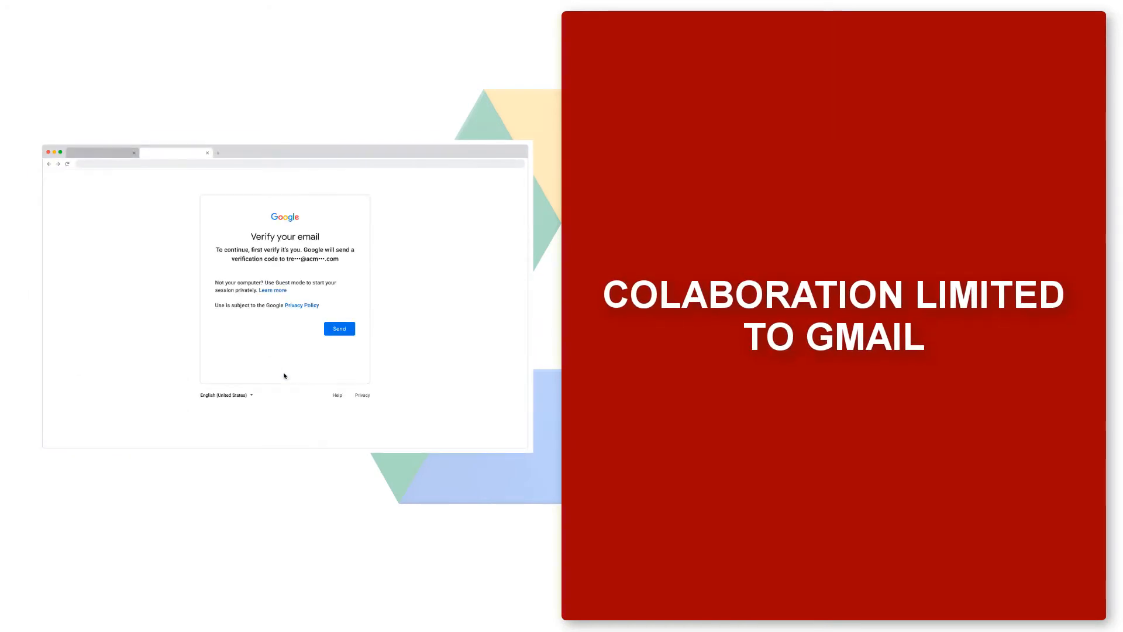
- Send the verification code by email, enter it, and proceed with Next
click(340, 328)
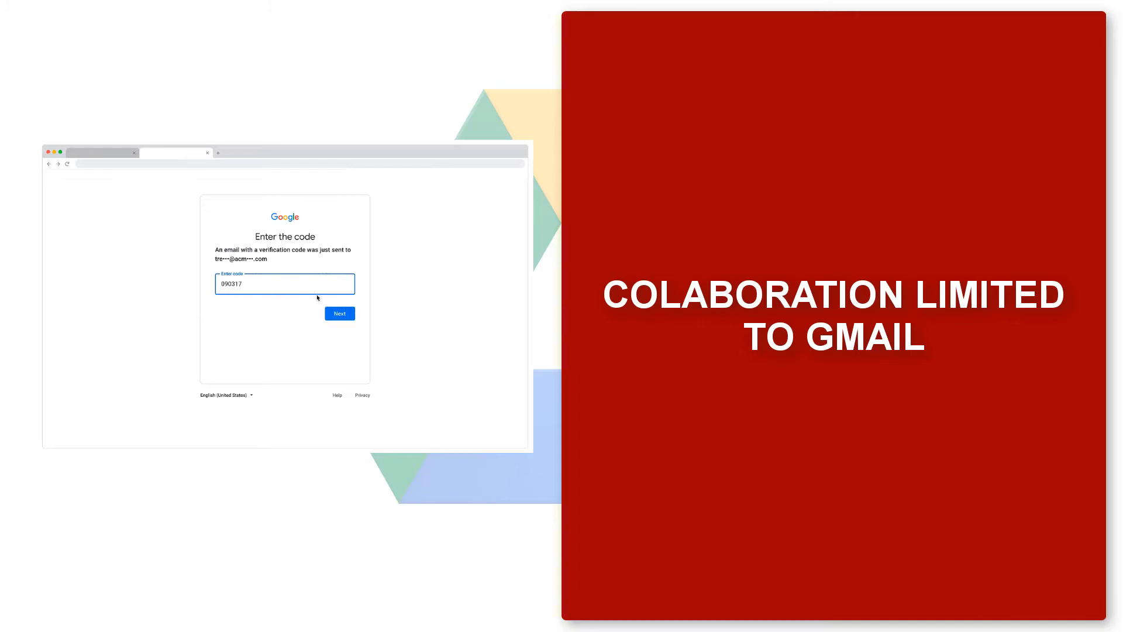
click(339, 313)
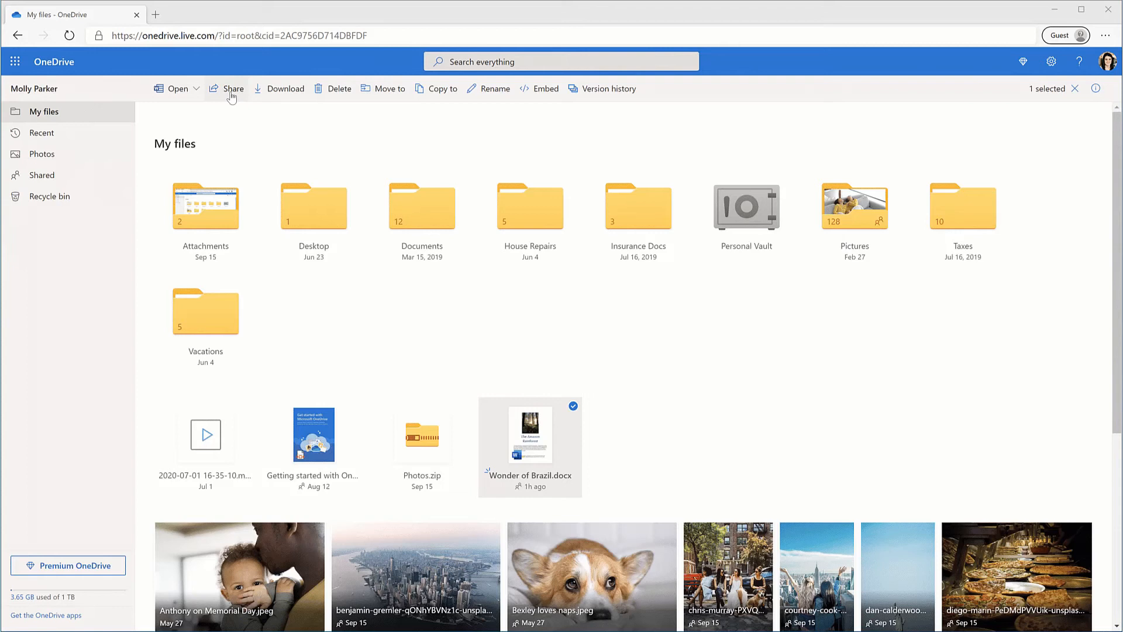
- Share Wonder of Brazil.docx with the Your family group and move to the message field
text(family)
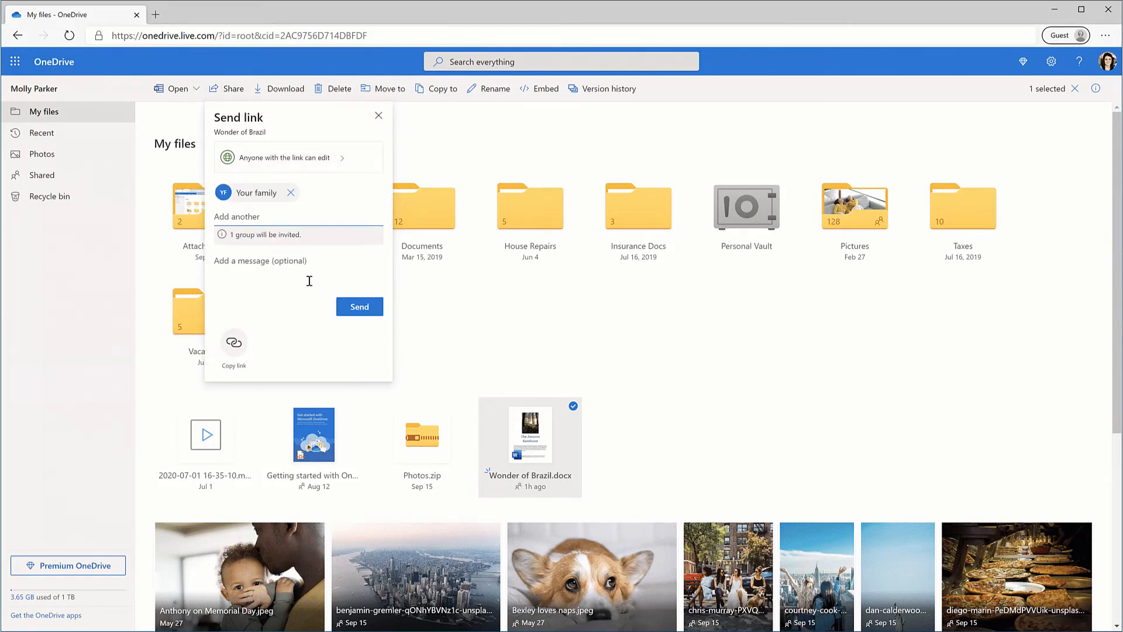
click(359, 307)
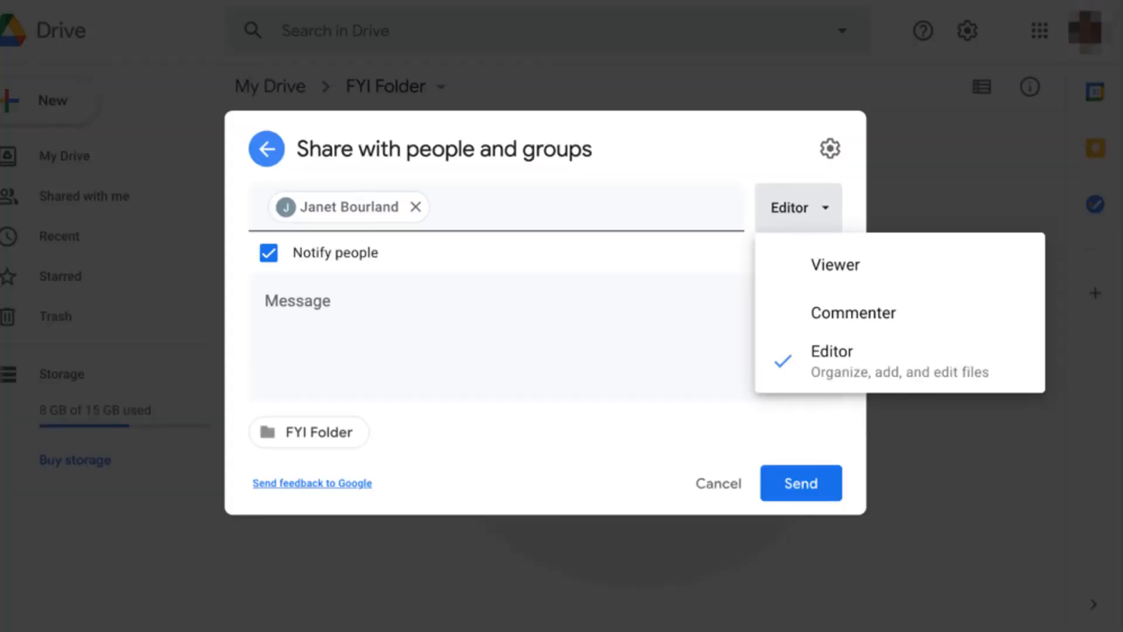
mouse_move(834, 264)
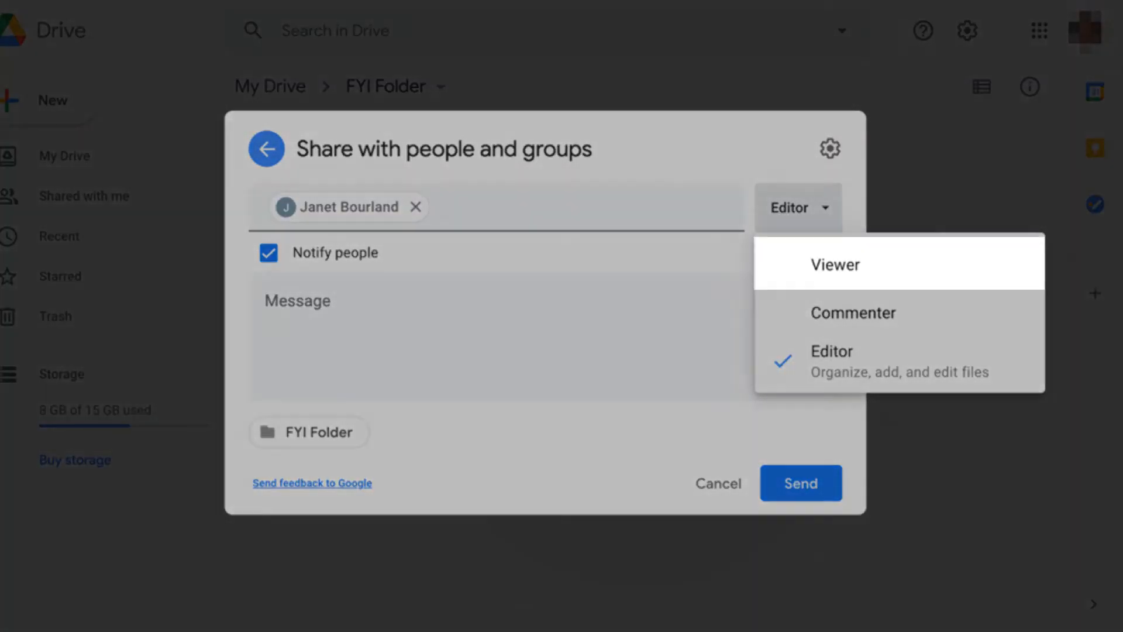